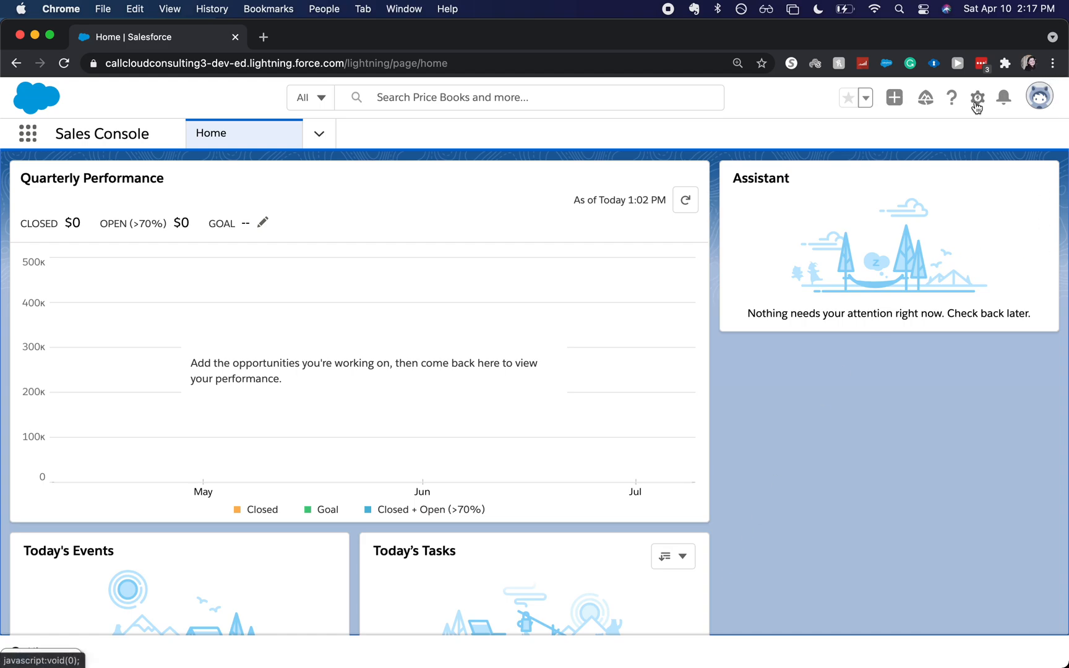
mouse_move(977, 98)
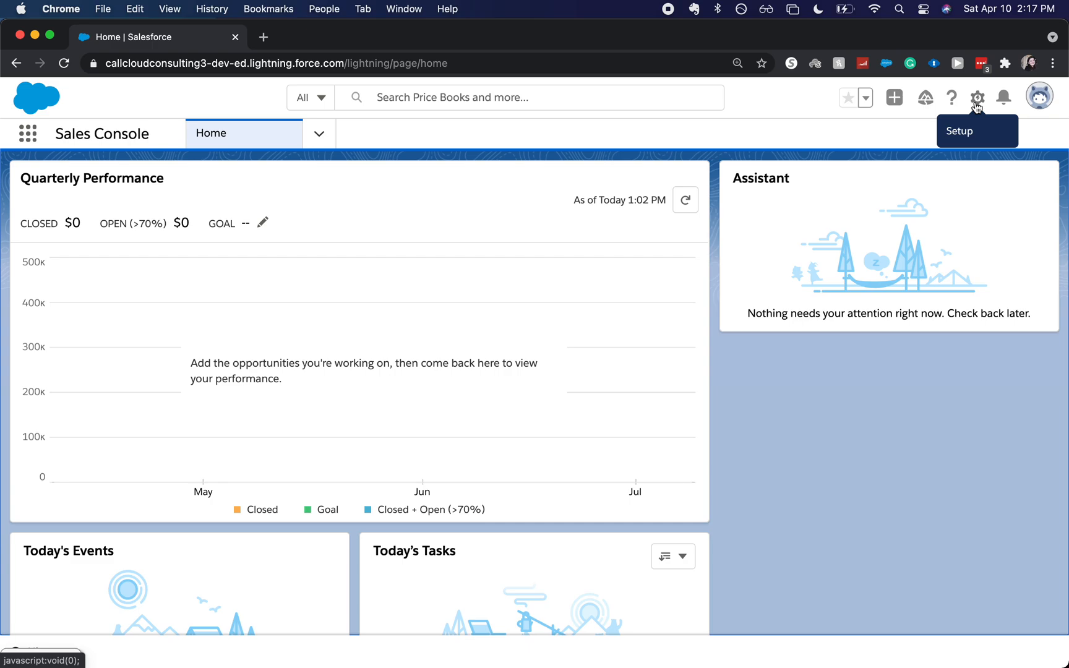
Step: Launch Setup for the current app from the gear menu
click(977, 98)
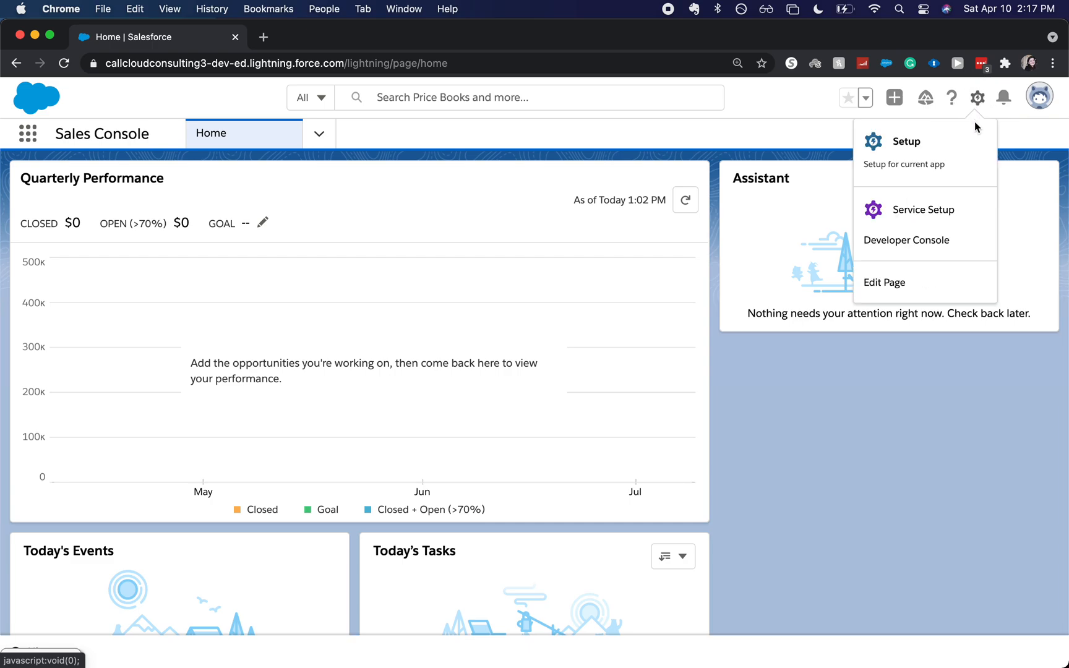
click(905, 141)
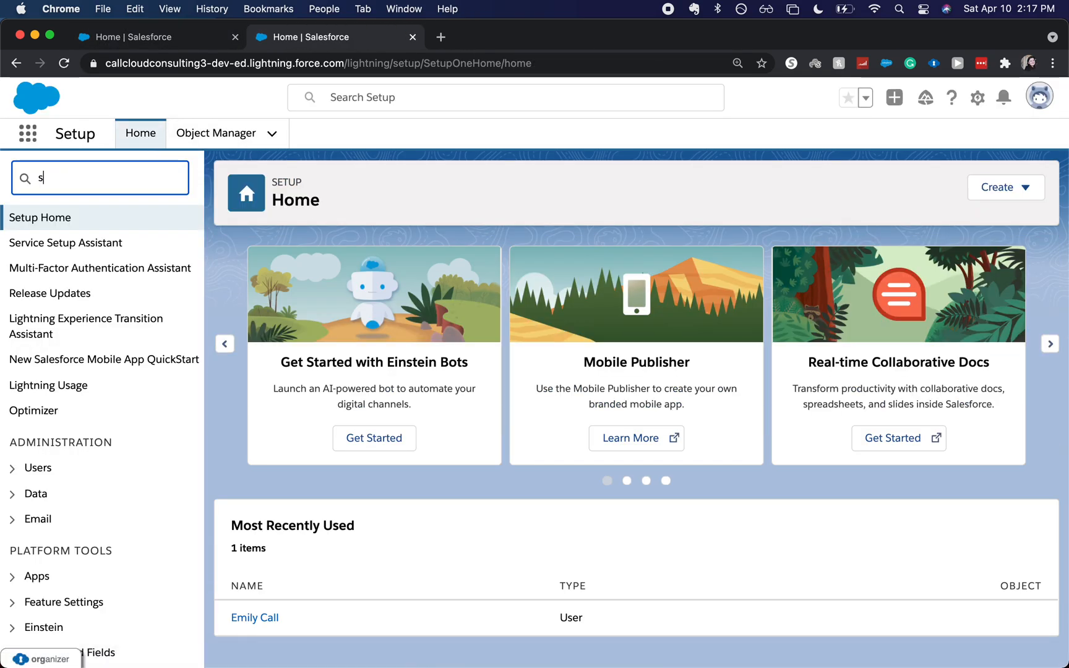
Step: Find 'sharing' in Quick Find and review the Sharing Settings page's defaults and rules
text(sharing)
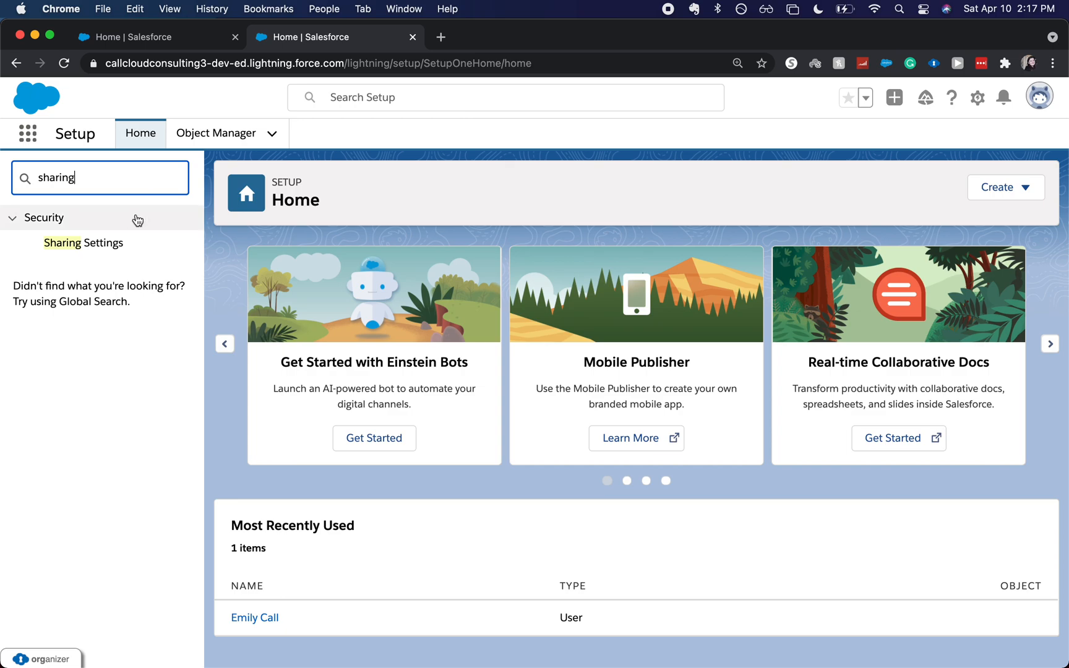
click(83, 242)
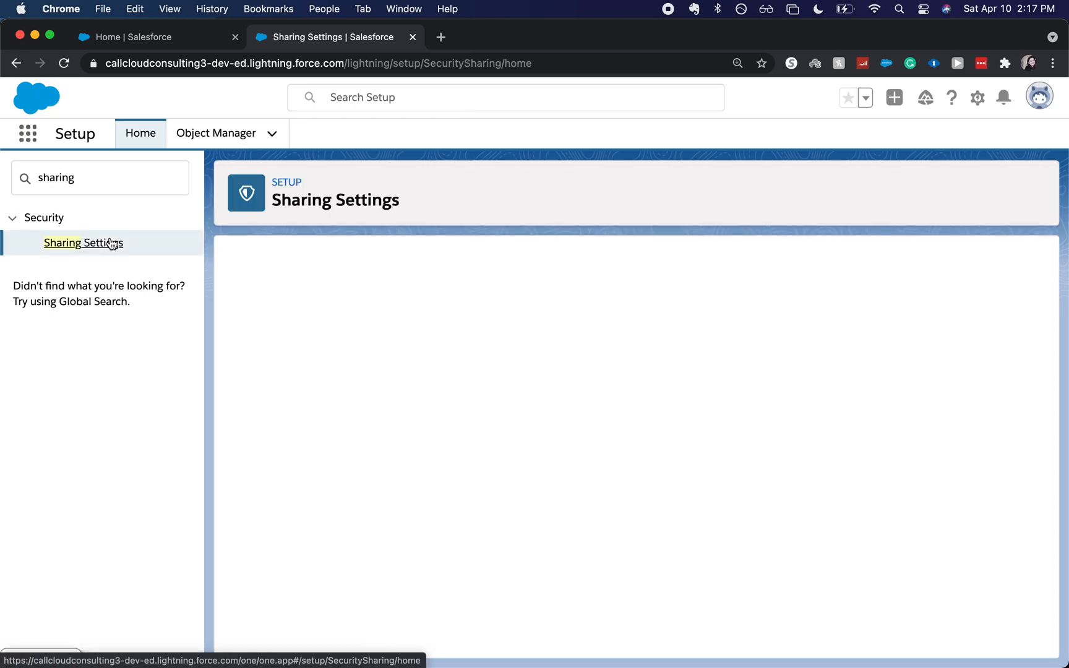
click(83, 242)
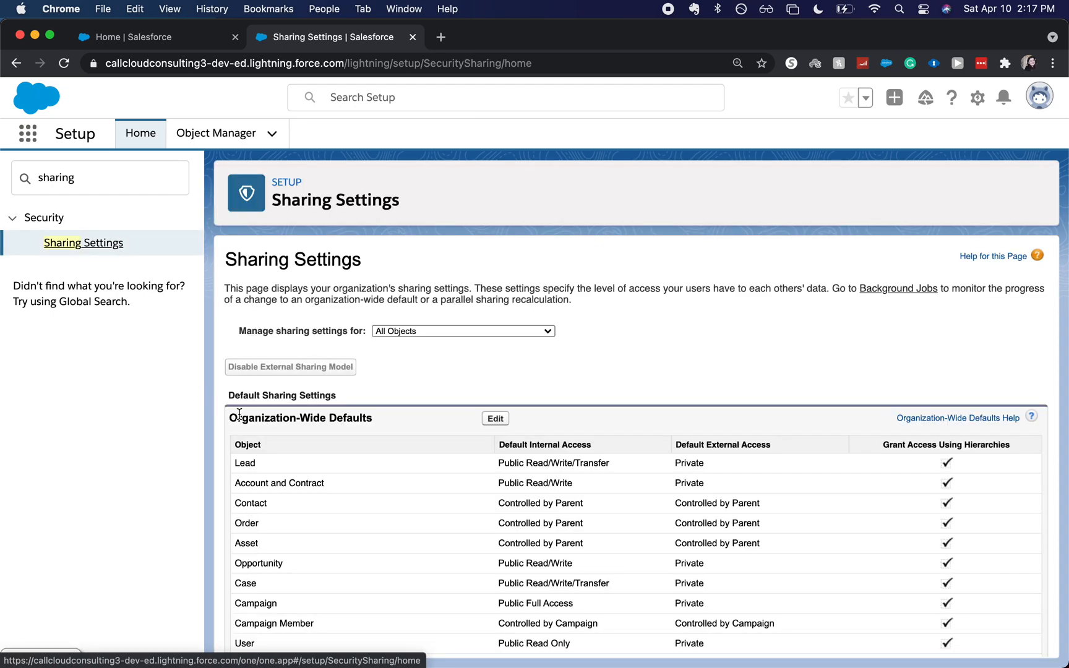
scroll(down, 3)
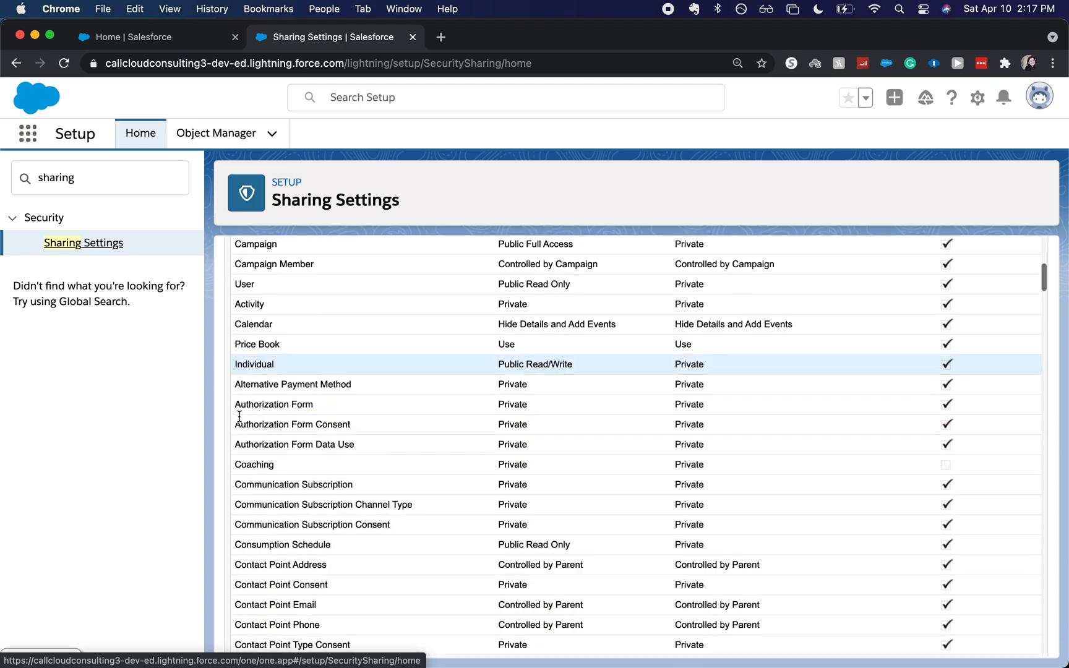
scroll(down, 3)
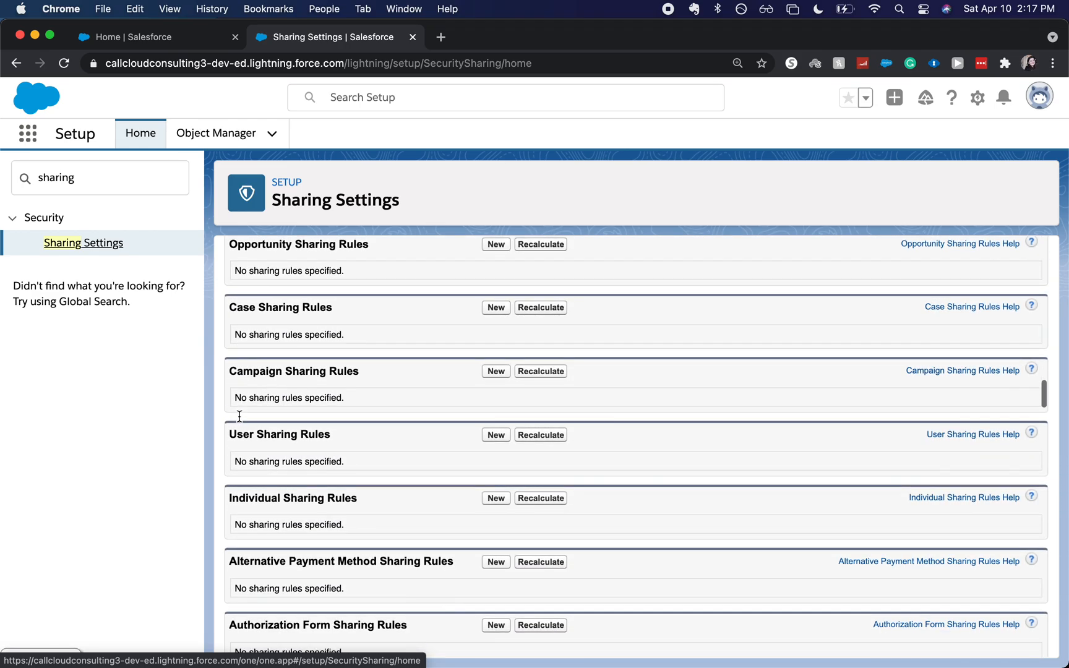
scroll(down, 3)
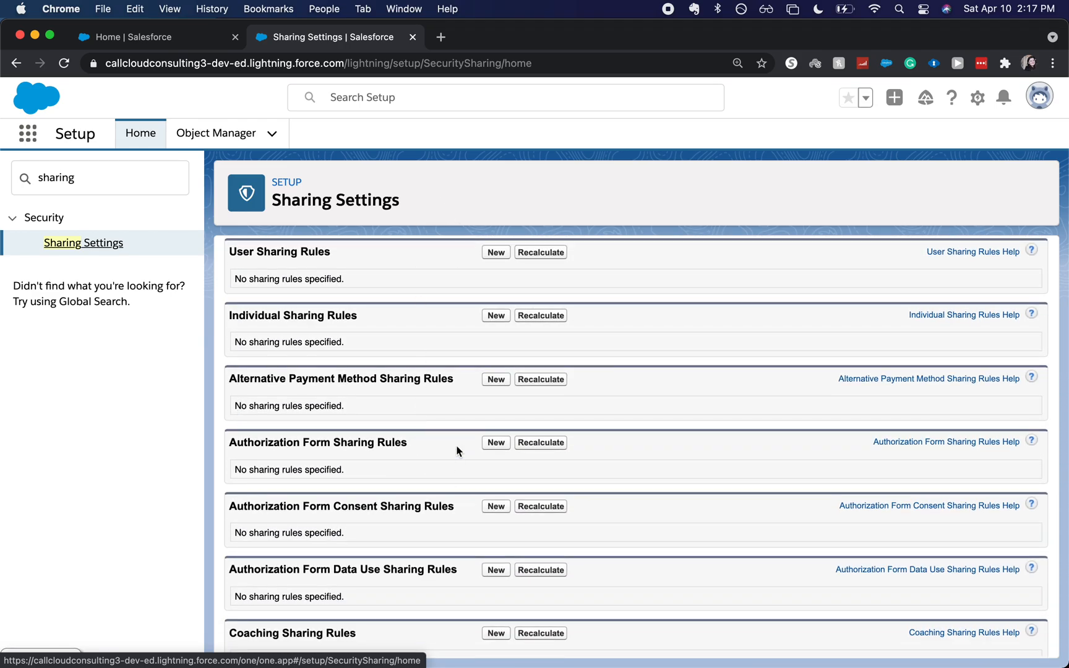
scroll(down, 3)
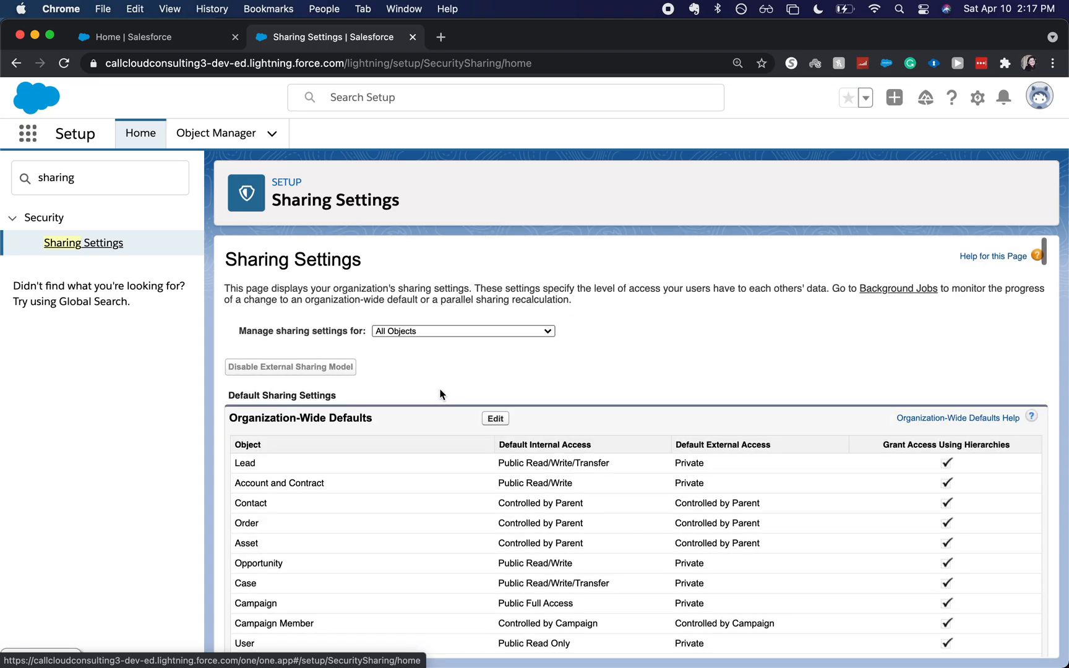
Step: Filter sharing settings to Opportunities and reach the empty Opportunity Sharing Rules list
click(463, 330)
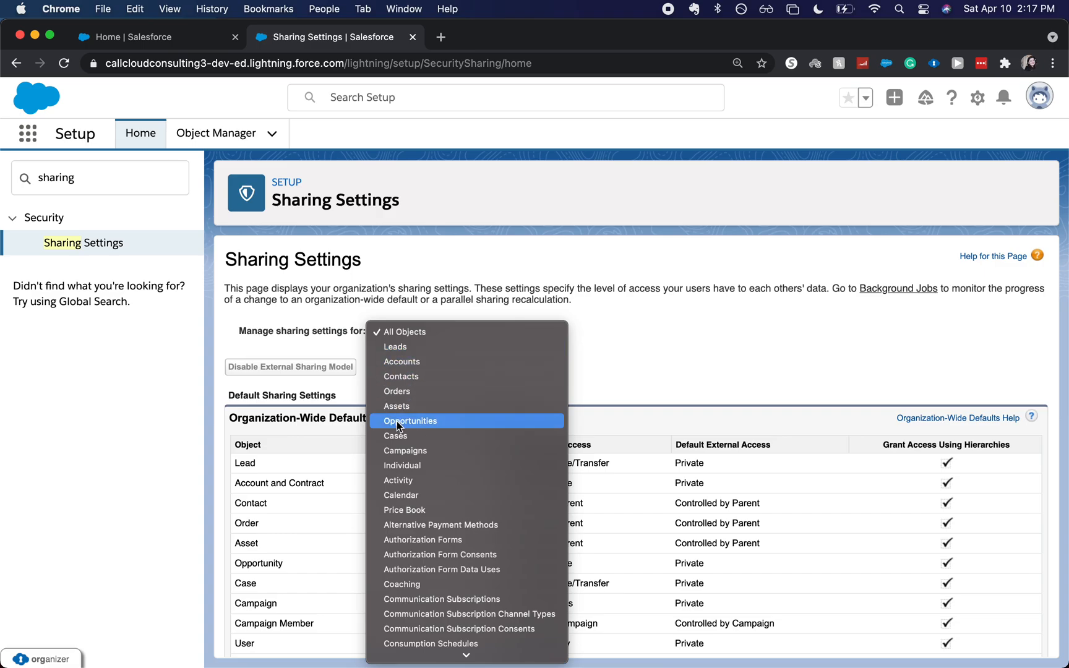
click(409, 420)
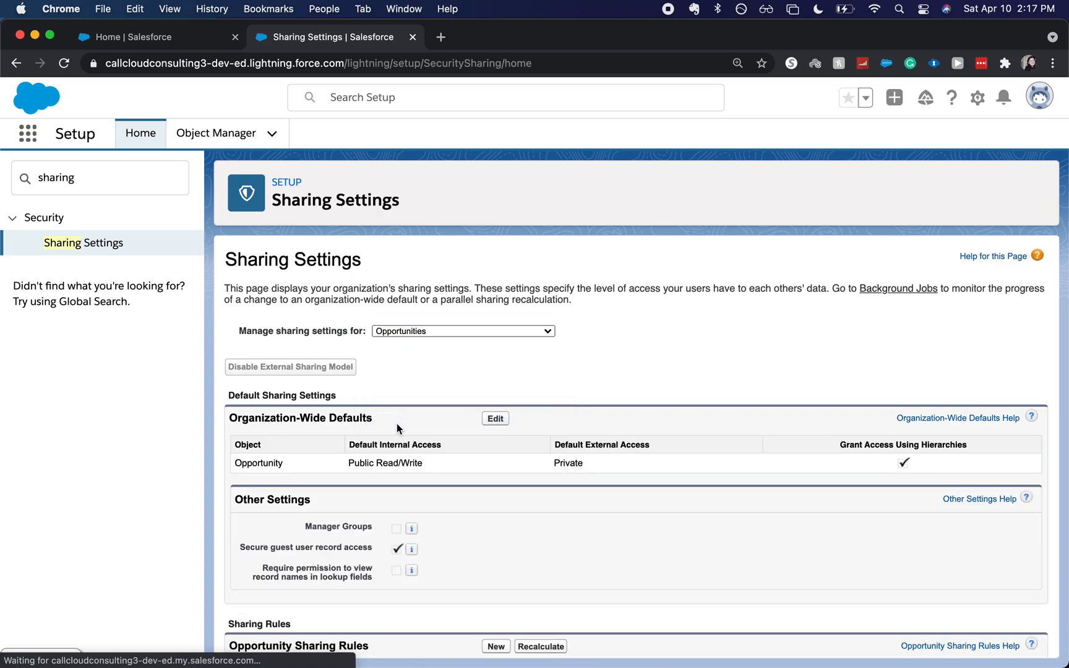
scroll(down, 3)
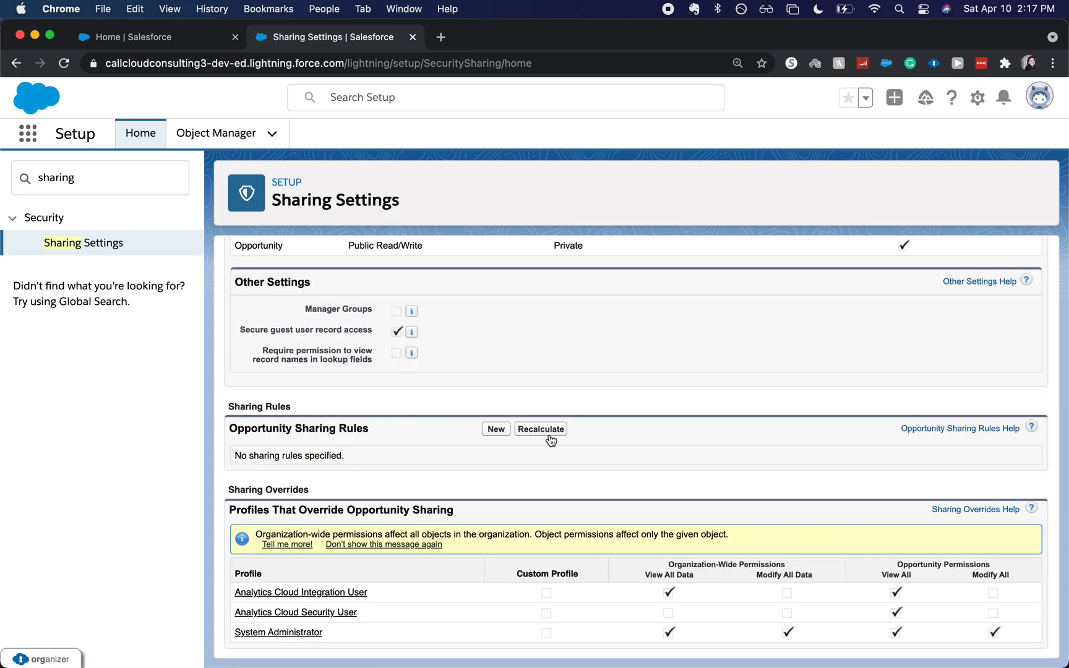
click(494, 429)
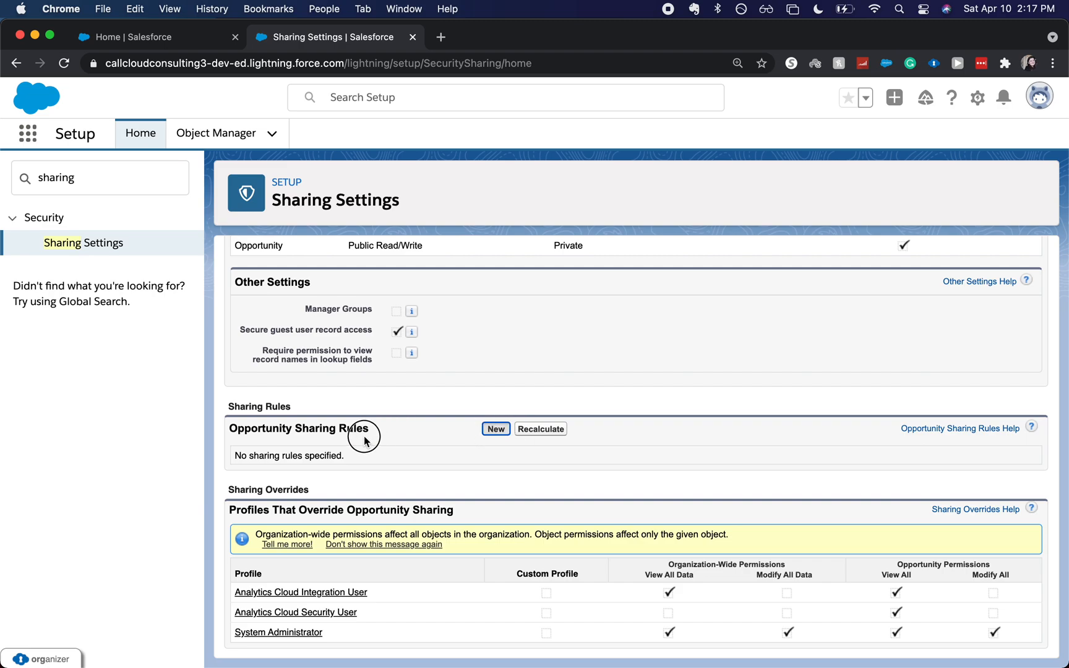
mouse_move(496, 429)
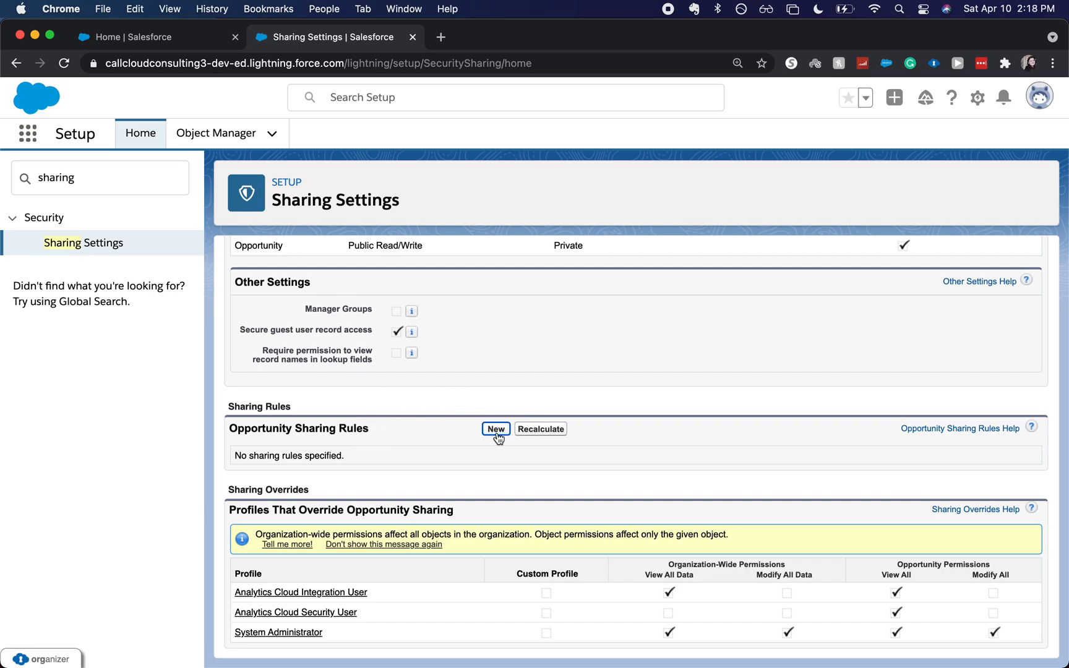
Step: Start a new Opportunity sharing rule labelled 'Opps over 100k' with rule name Opps_over_100k
click(496, 429)
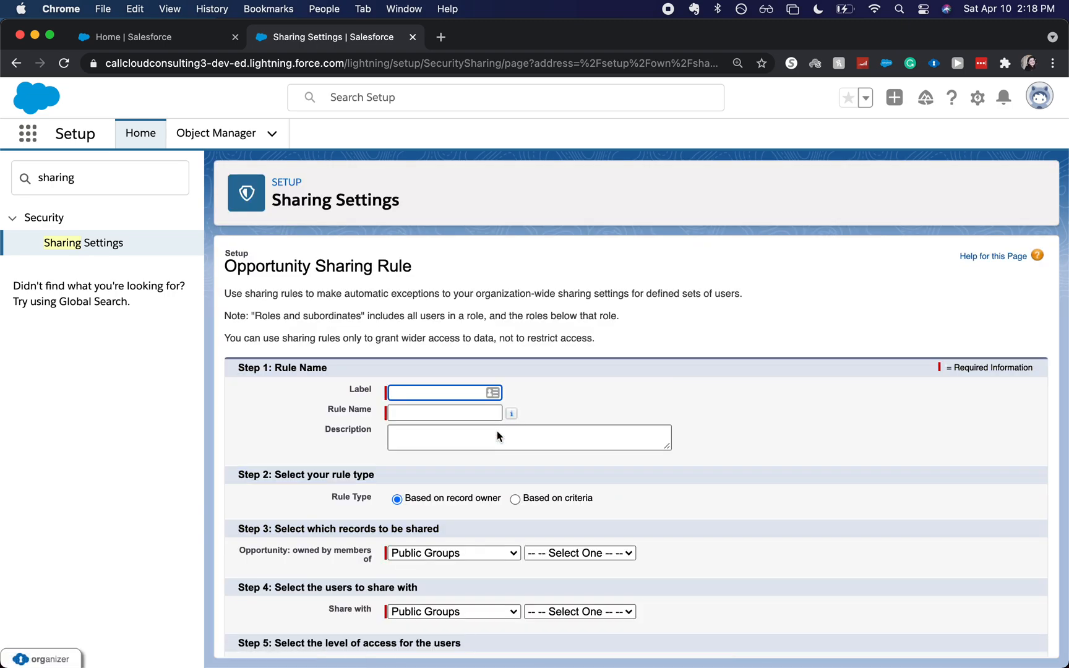
mouse_move(498, 436)
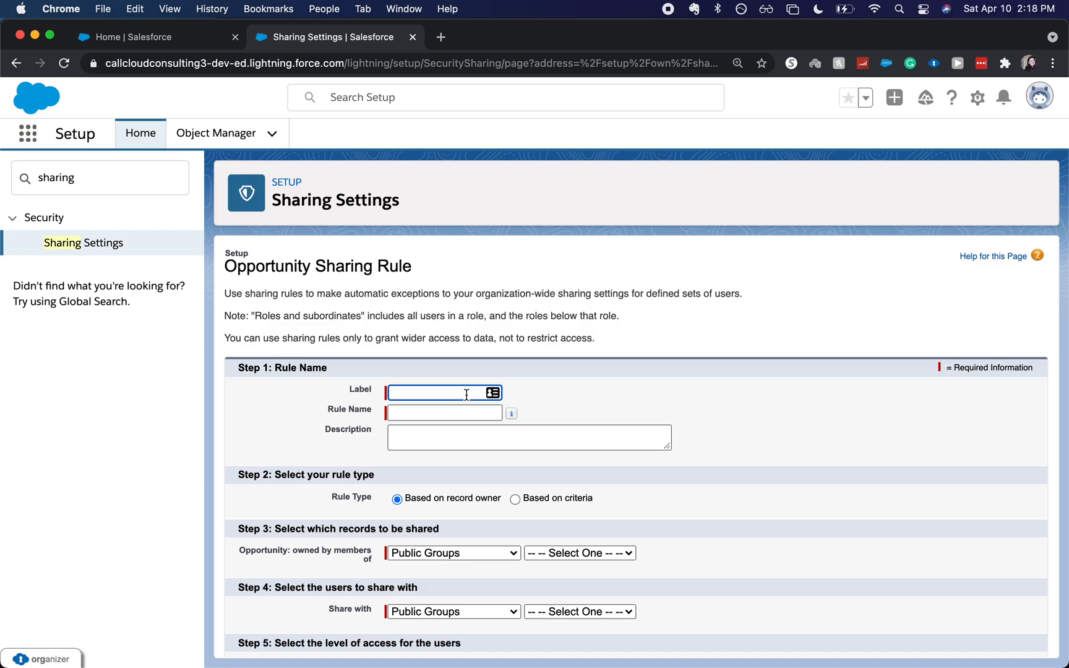
scroll(down, 3)
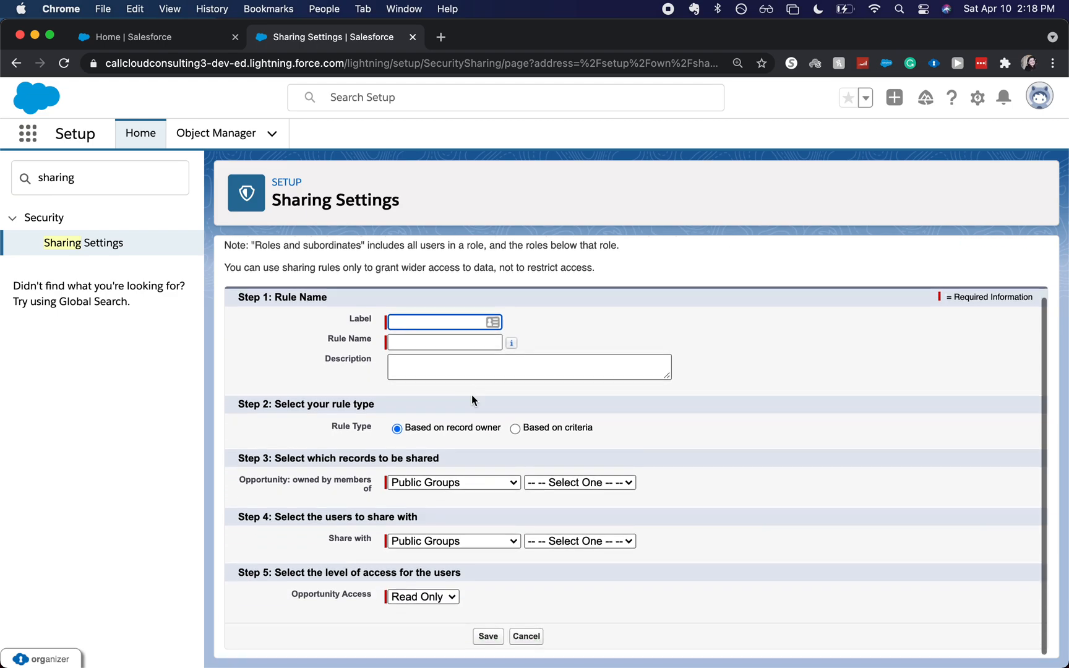
mouse_move(458, 390)
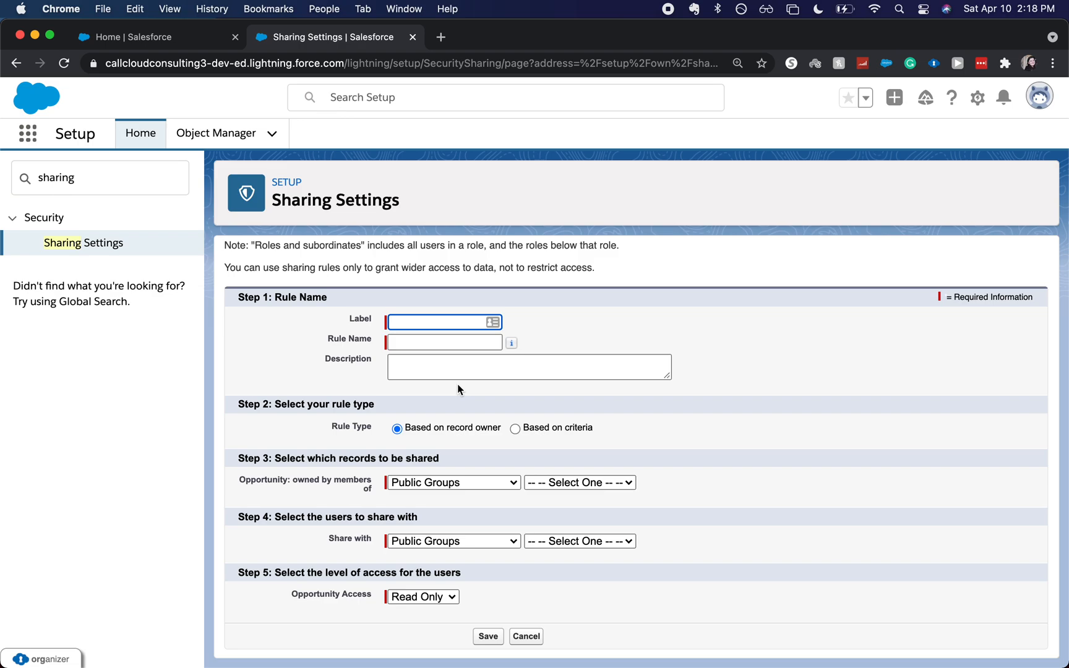
text(If)
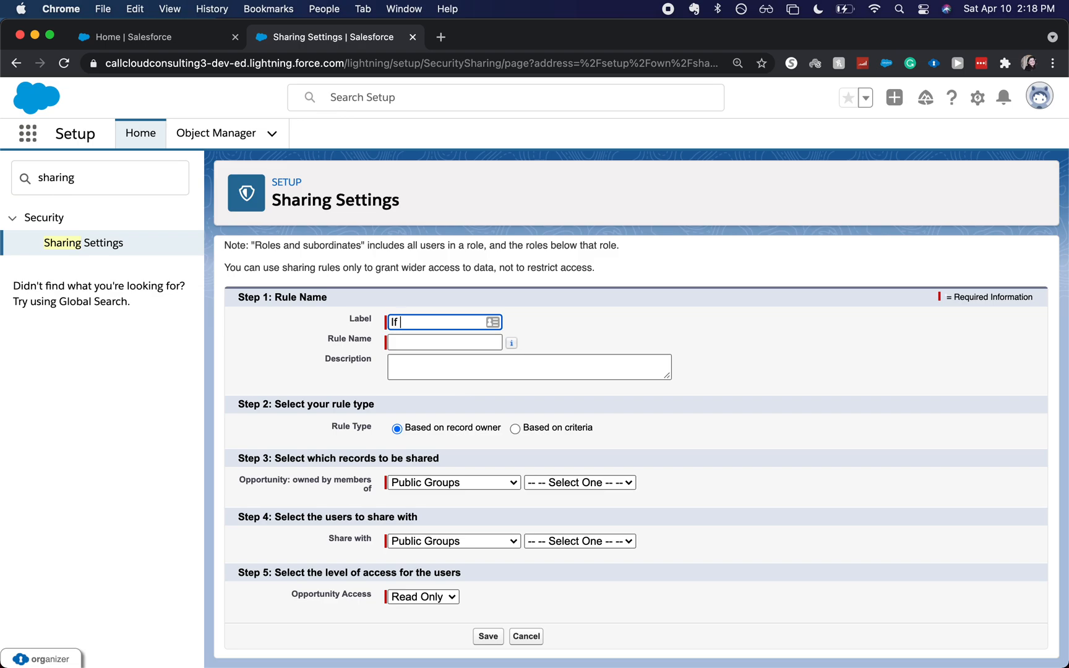
text(Opps over)
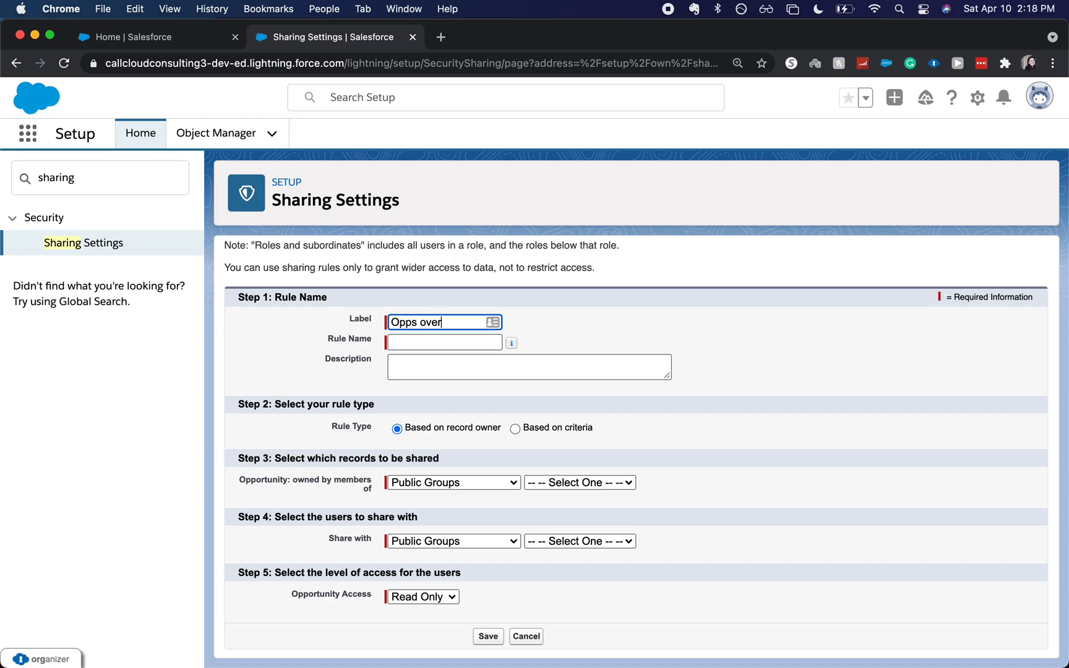
text(100k)
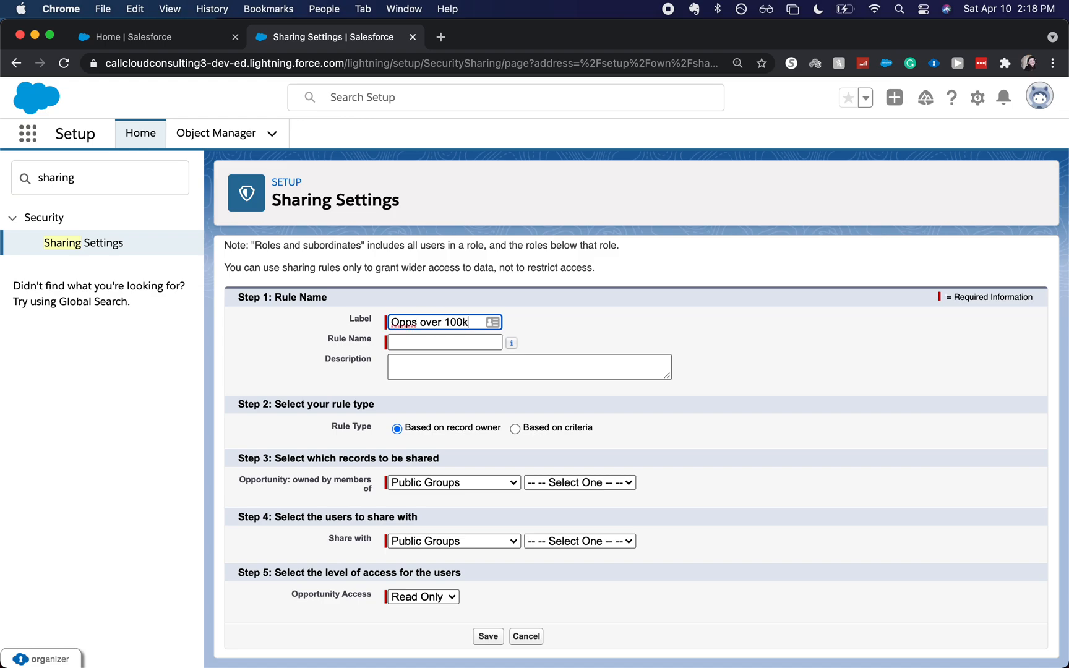
click(528, 366)
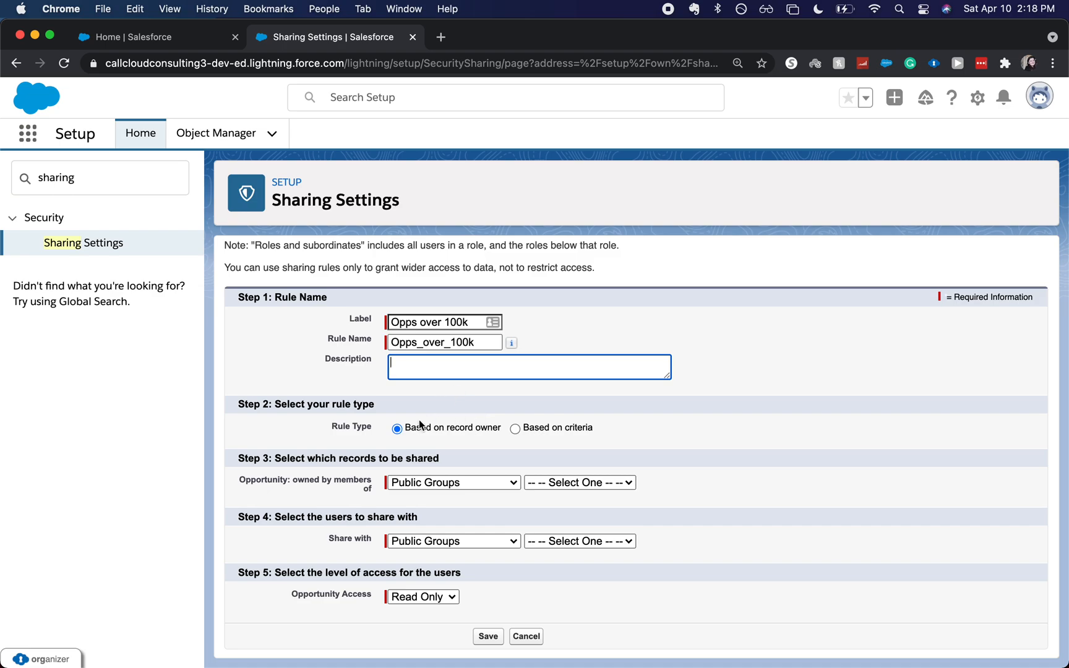
mouse_move(399, 443)
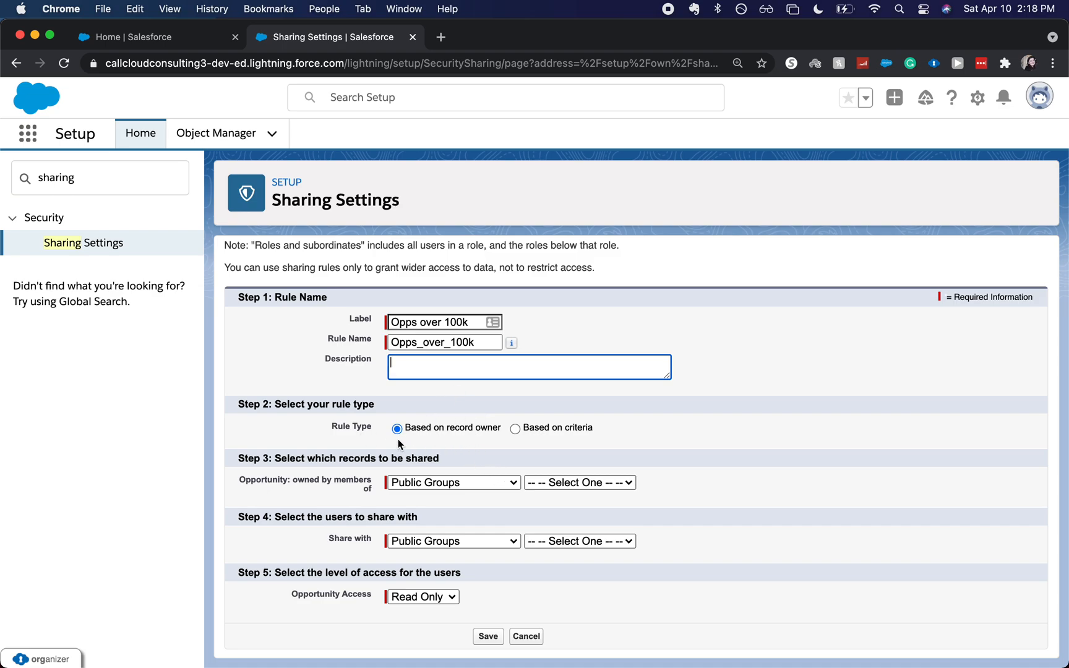
mouse_move(460, 464)
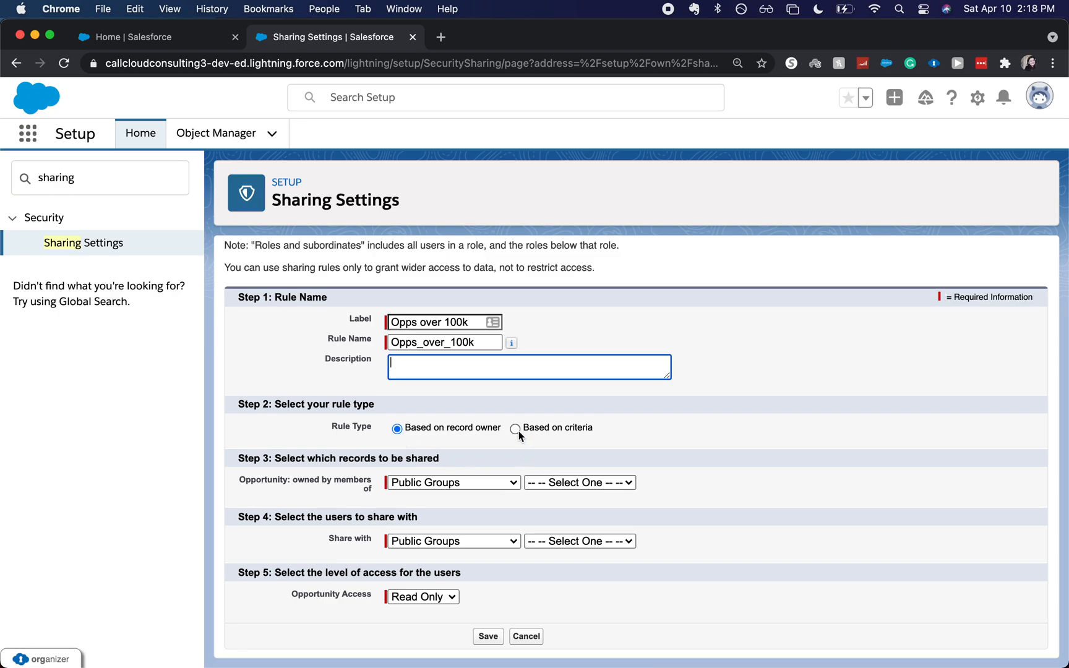
Step: Base the rule on criteria: Quantity greater or equal 100000
click(516, 426)
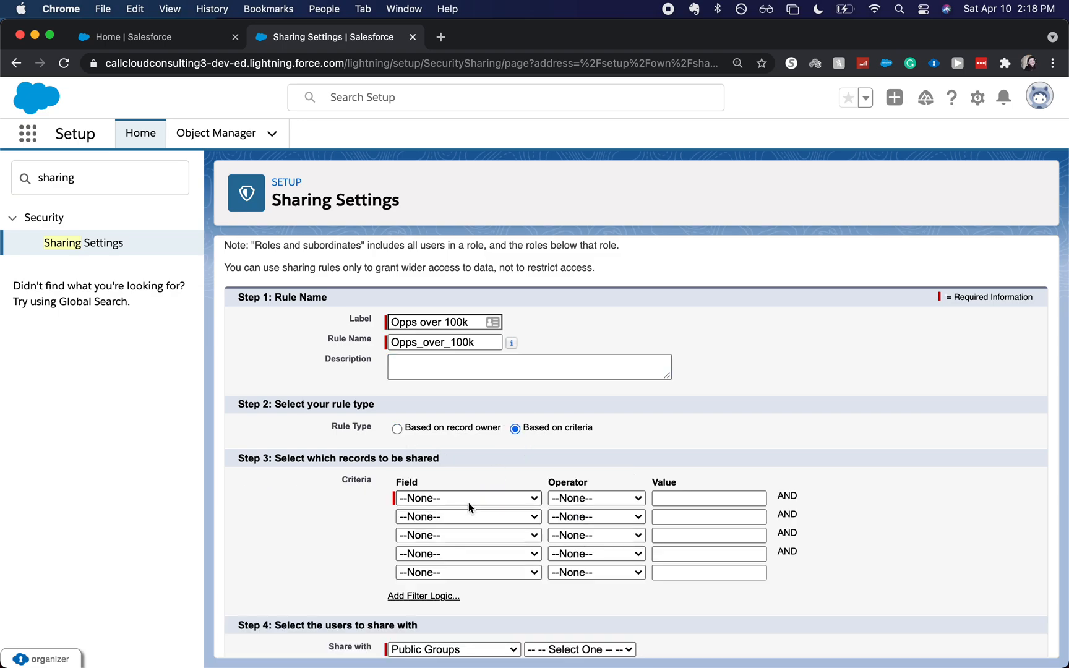
click(468, 498)
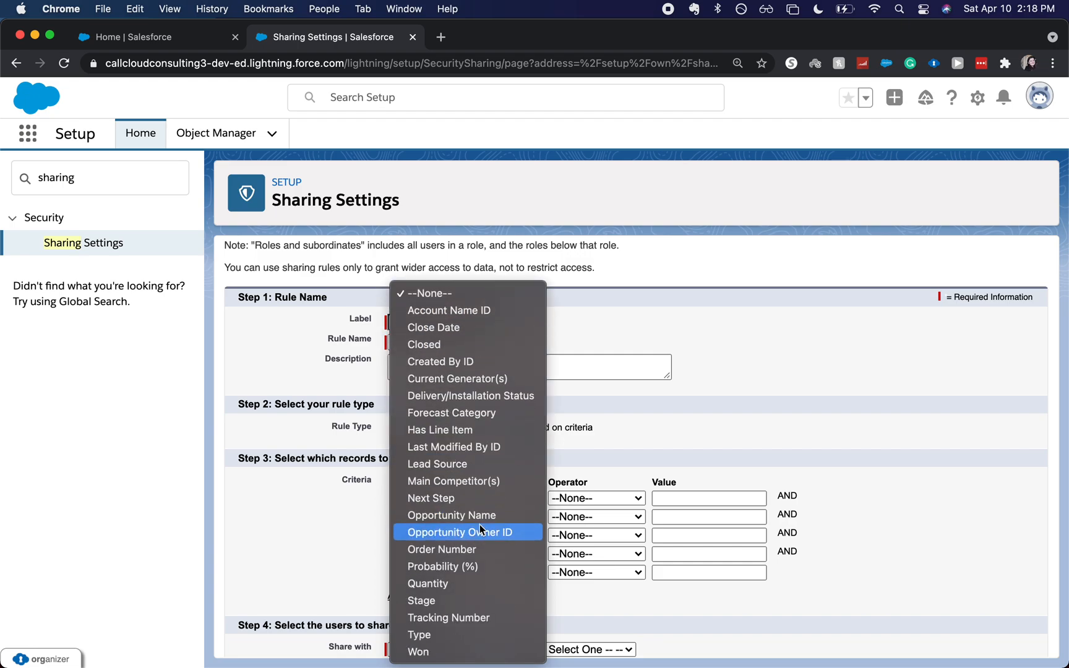
mouse_move(467, 498)
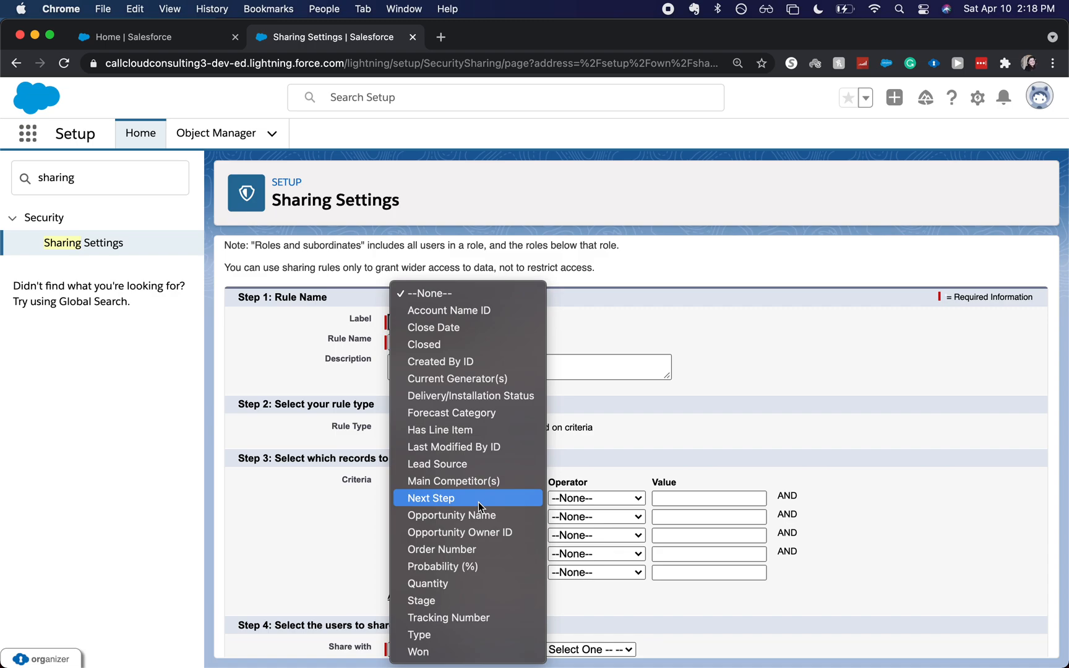
mouse_move(466, 583)
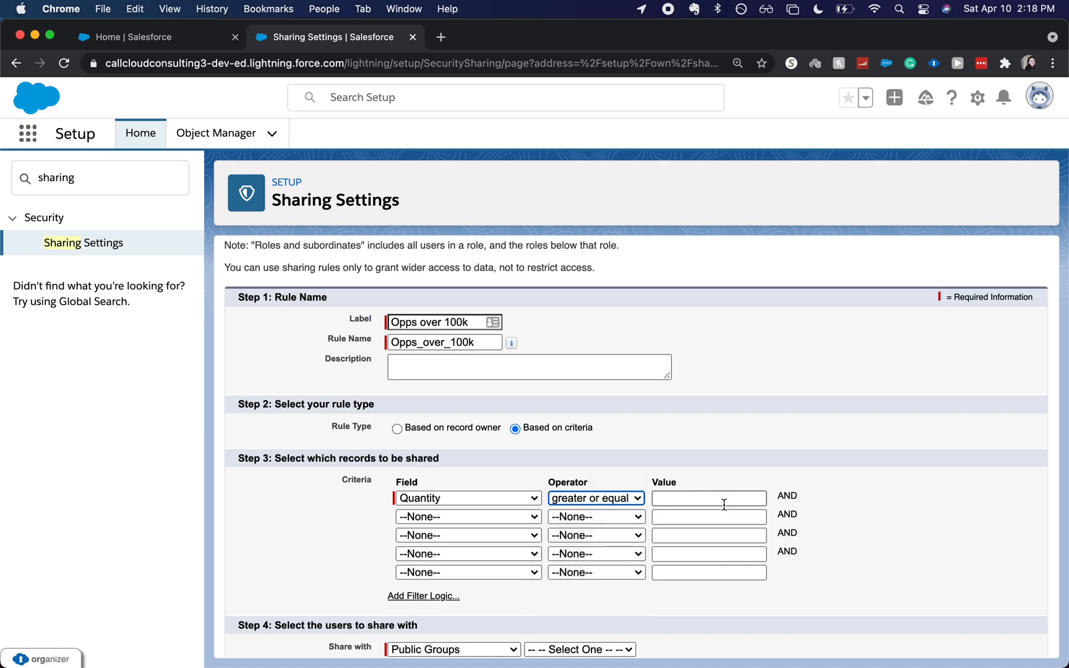
text(100000)
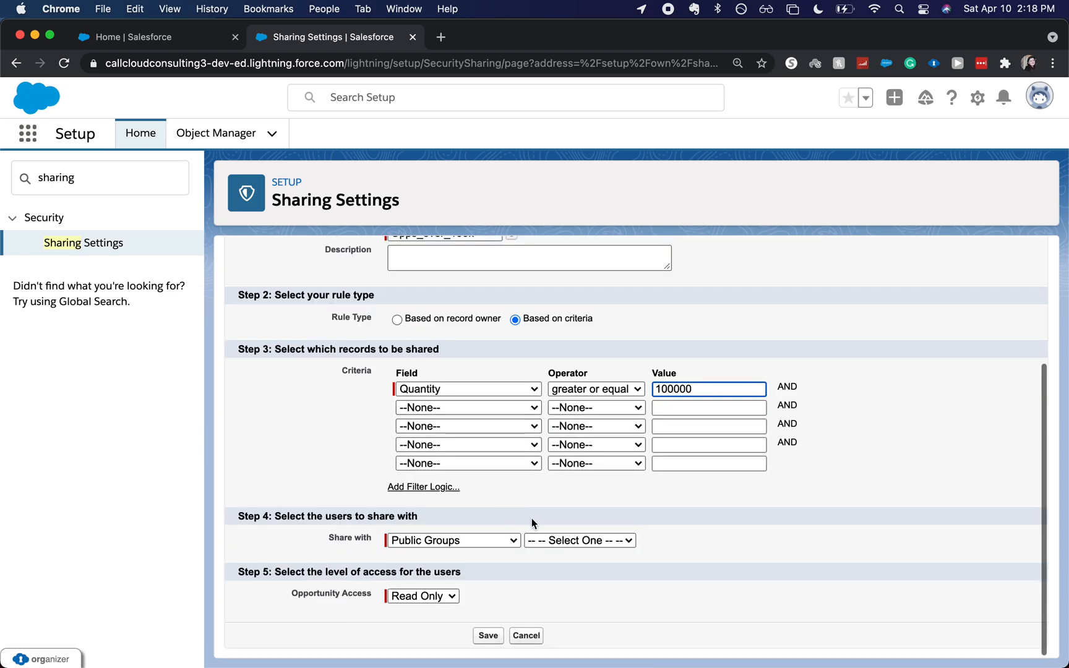
Step: Share with All Internal Users at Read Only and save the rule
click(579, 539)
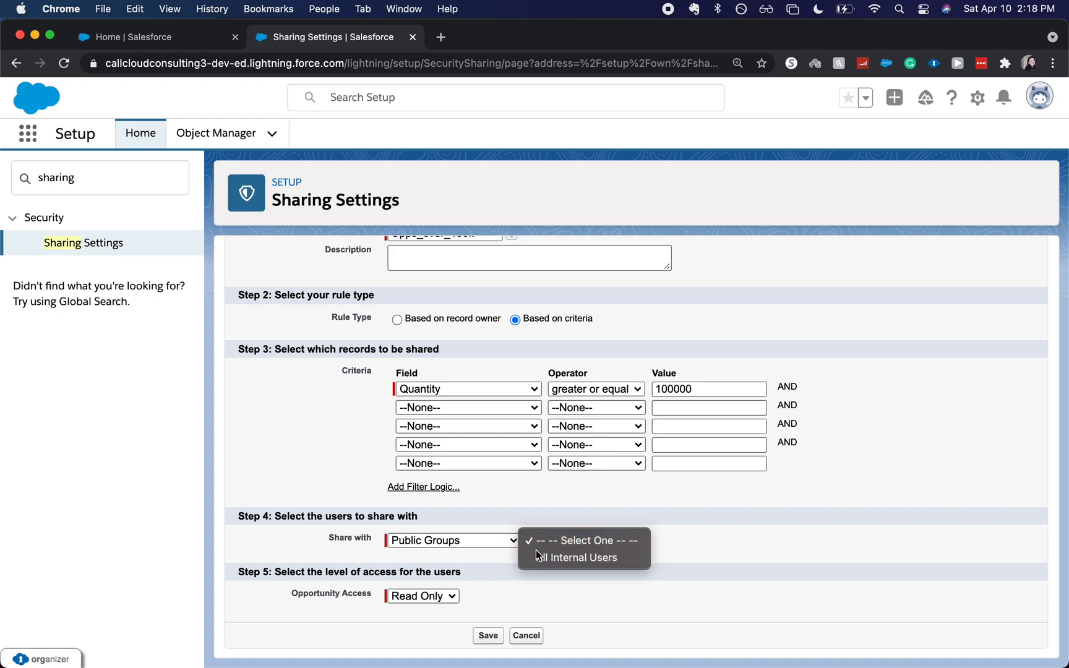
click(575, 557)
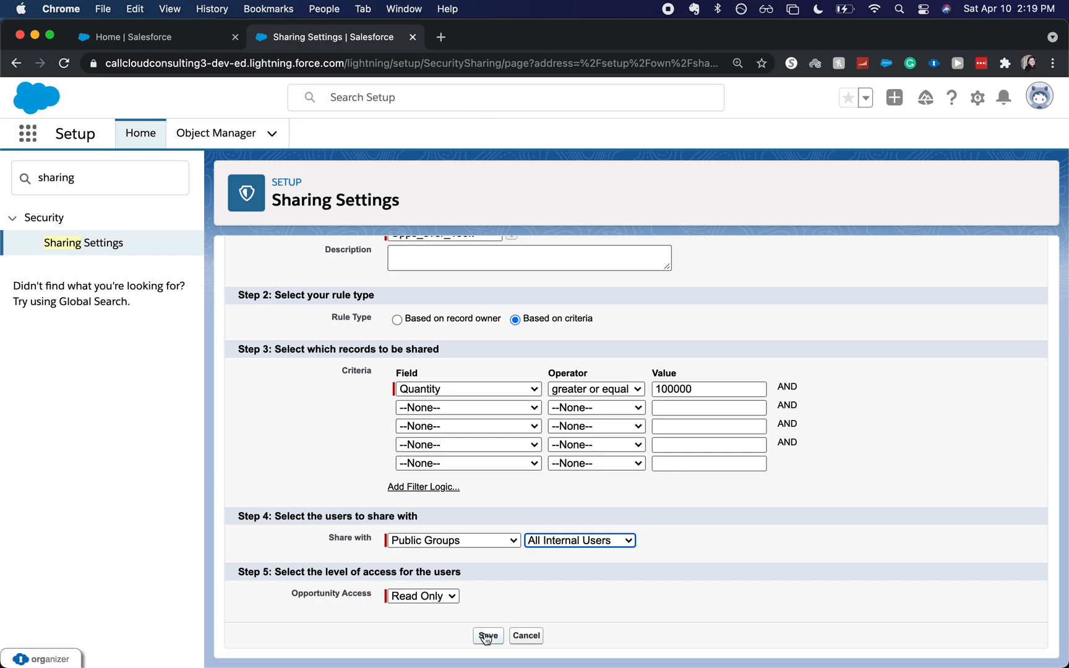
mouse_move(487, 636)
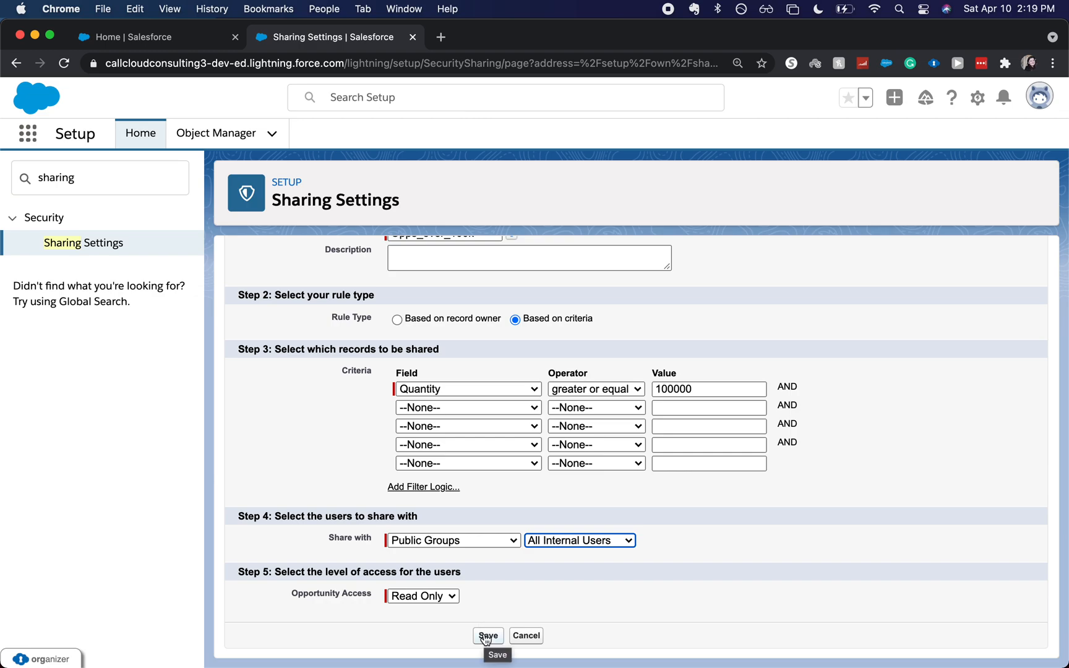
click(487, 636)
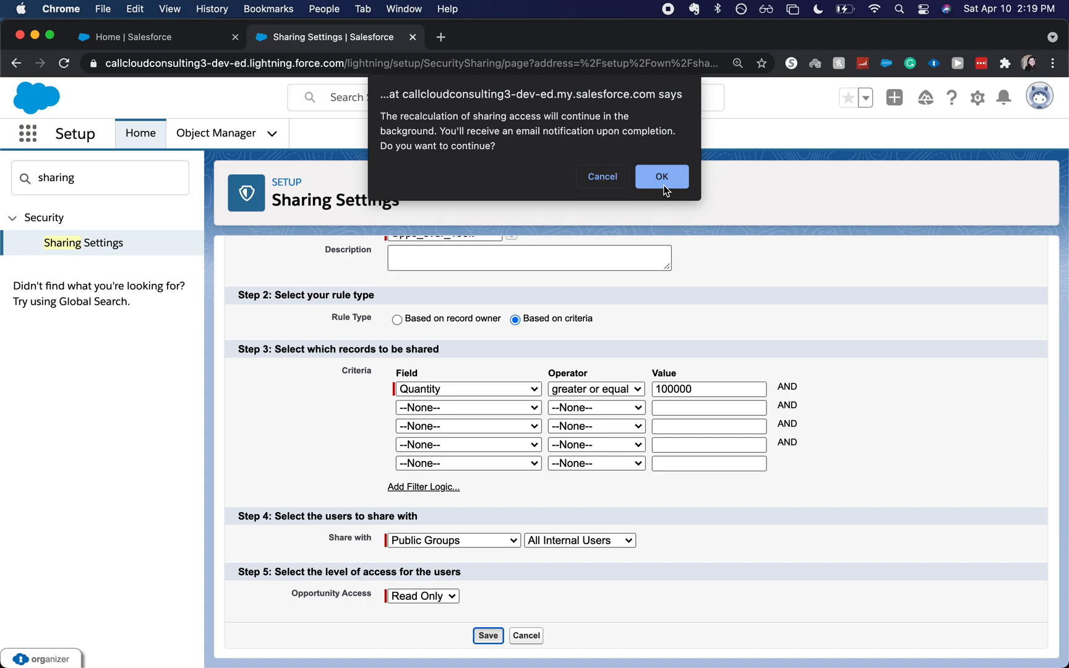
Step: Confirm the sharing recalculation prompt to finish saving the rule
click(661, 176)
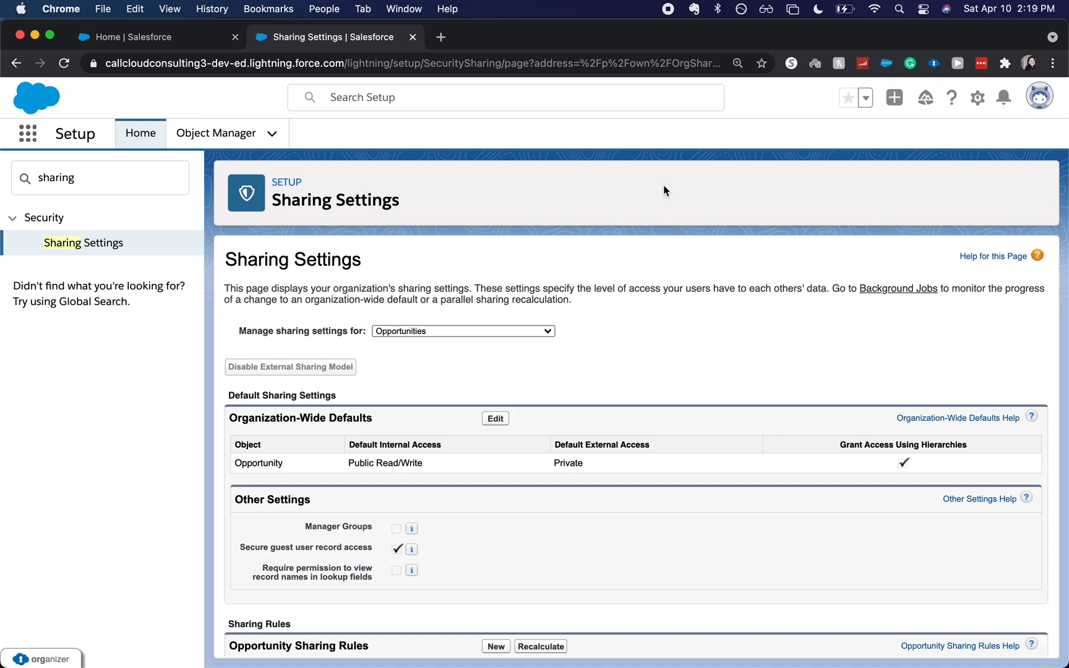
scroll(down, 3)
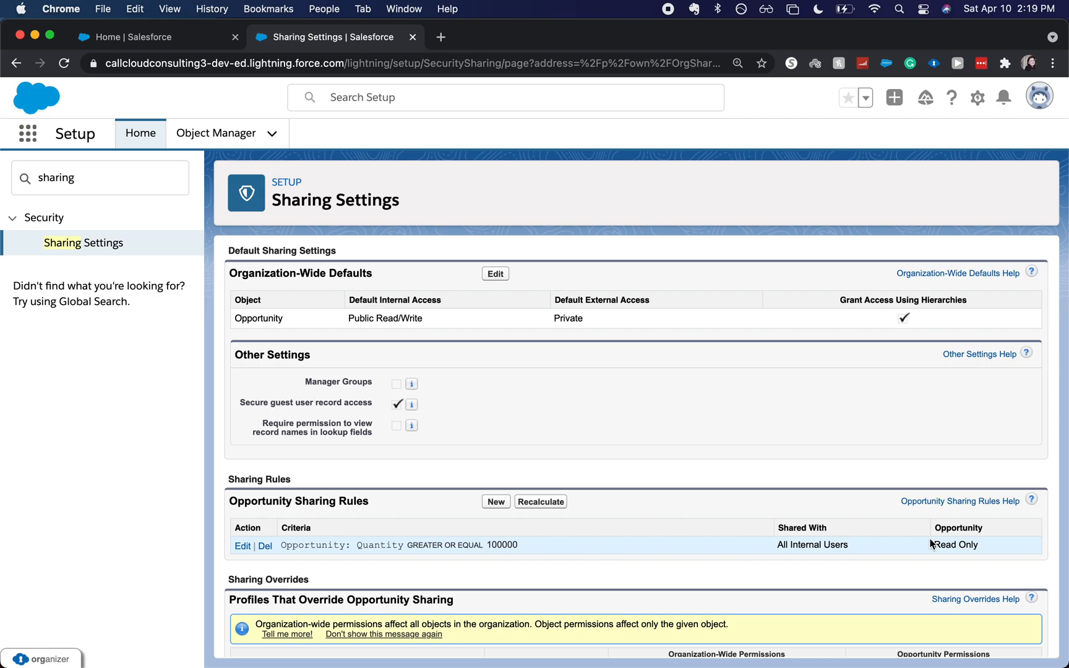
scroll(down, 3)
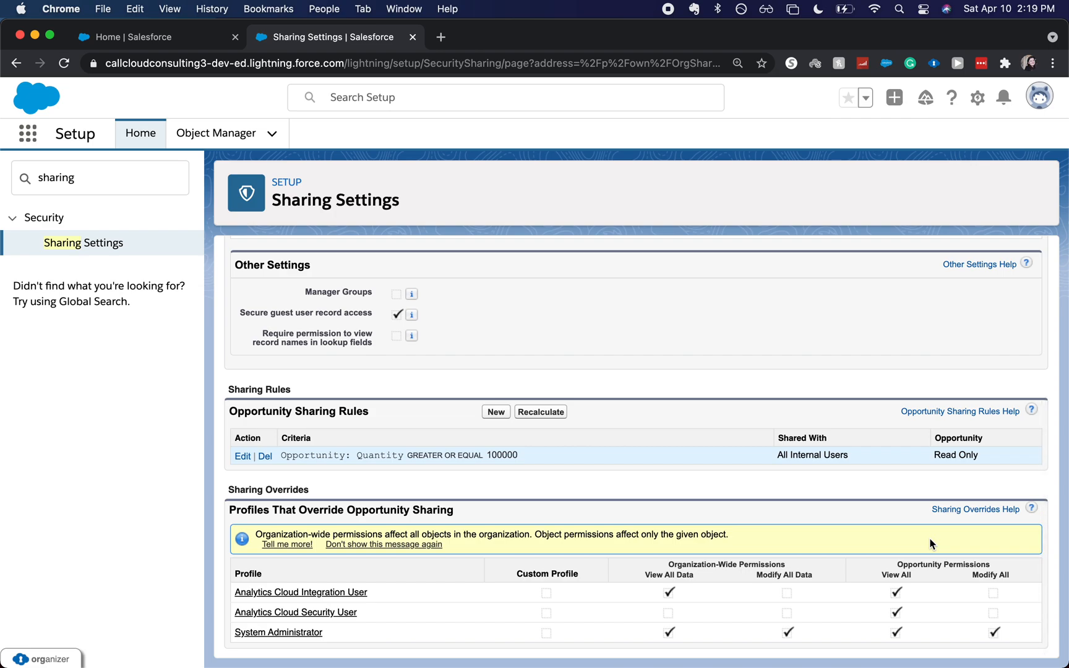